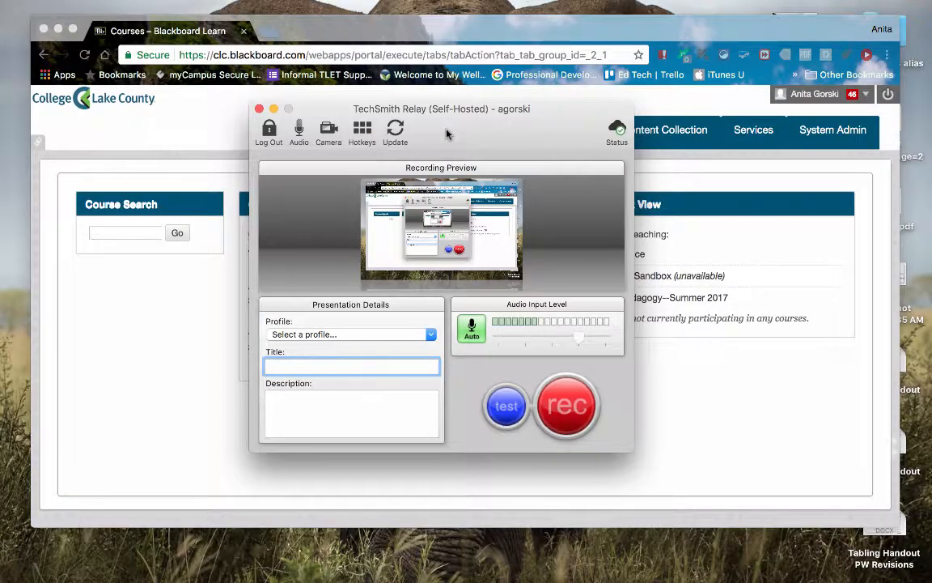
pyautogui.moveTo(479, 117)
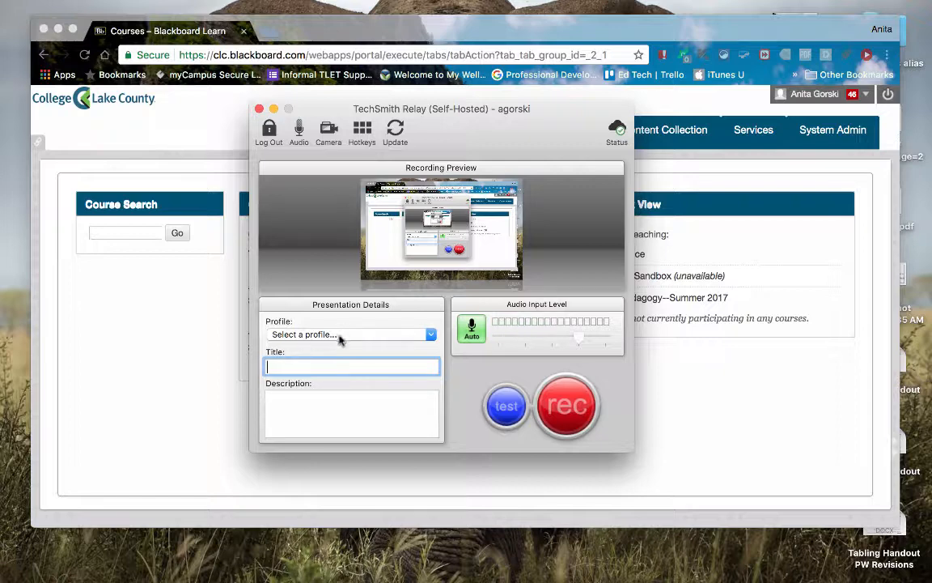
# Choose the Library profile and enter the title 'How to use Relay'
pyautogui.click(350, 334)
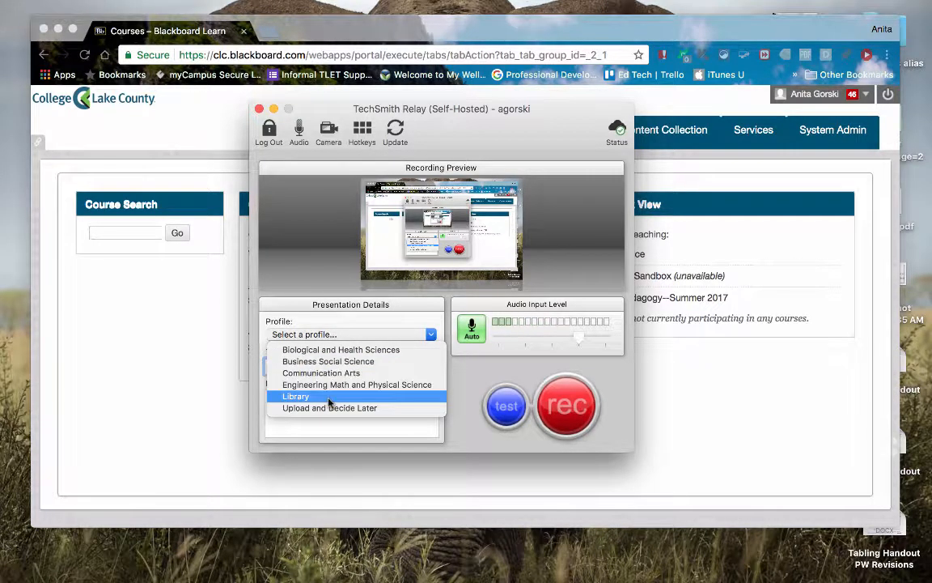
pyautogui.click(295, 395)
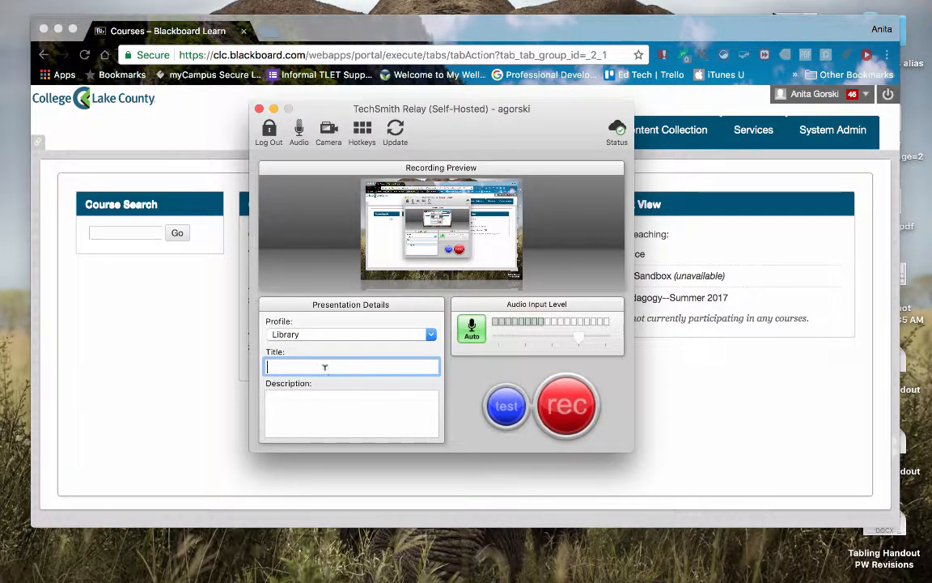
pyautogui.write('How t')
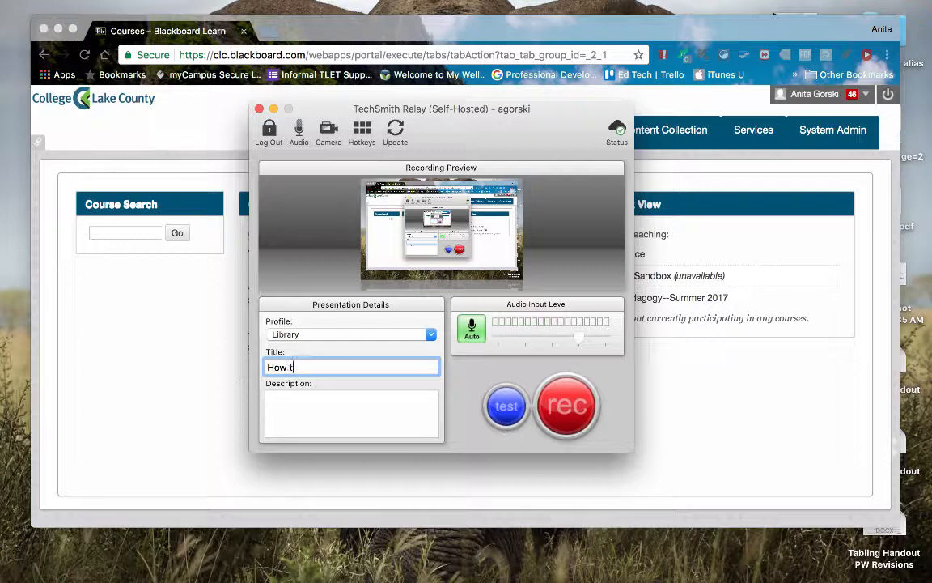
pyautogui.write('o use Relay')
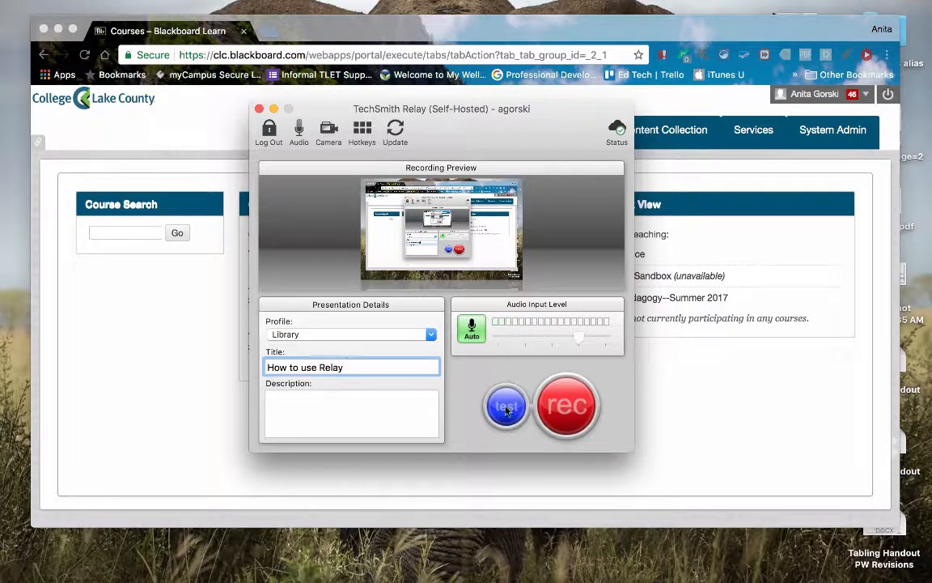
pyautogui.moveTo(506, 408)
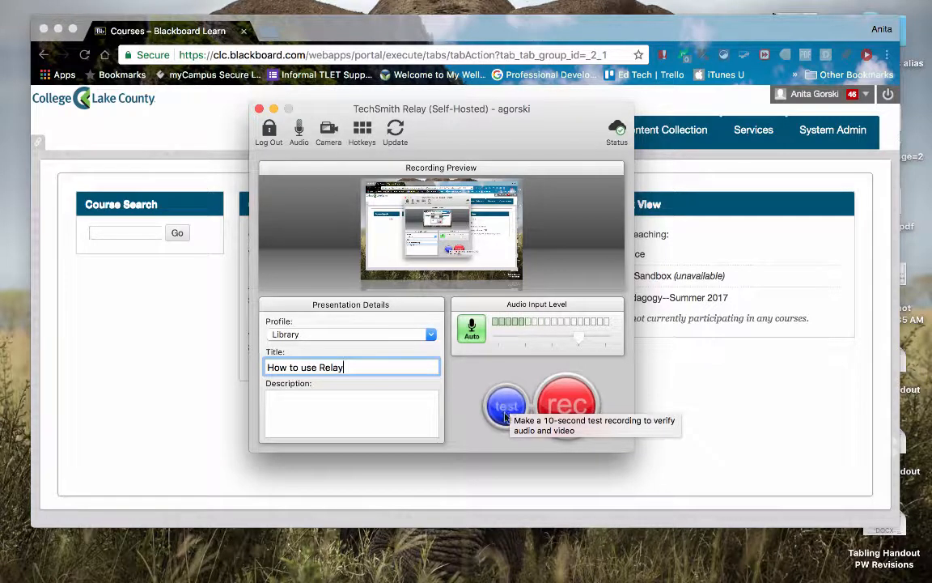
pyautogui.moveTo(504, 416)
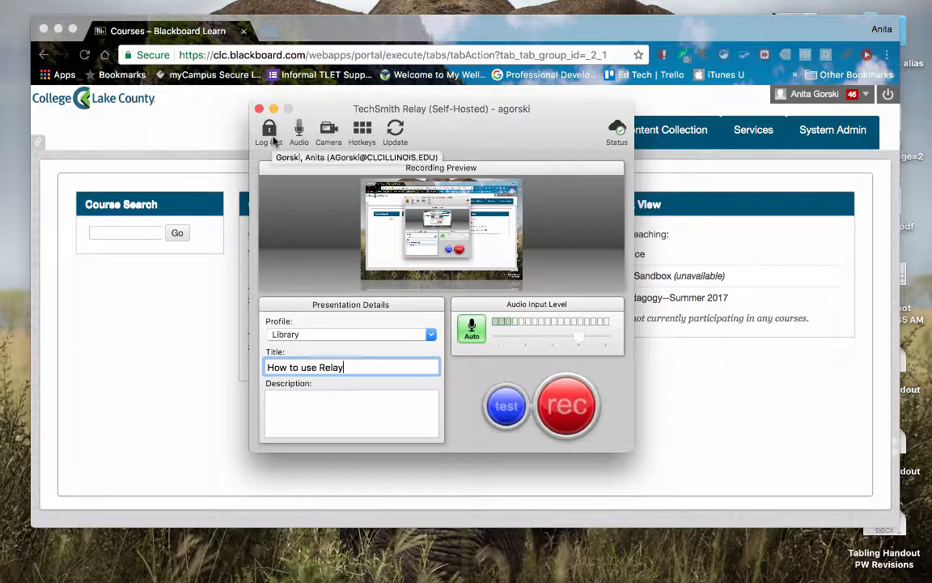
# Open the Audio device choices from the Relay toolbar
pyautogui.click(298, 130)
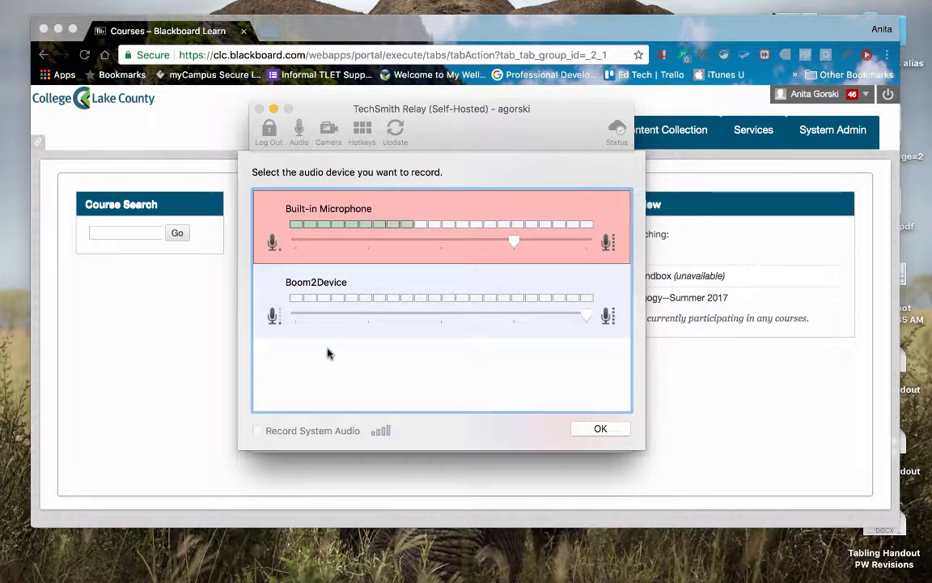
pyautogui.moveTo(343, 367)
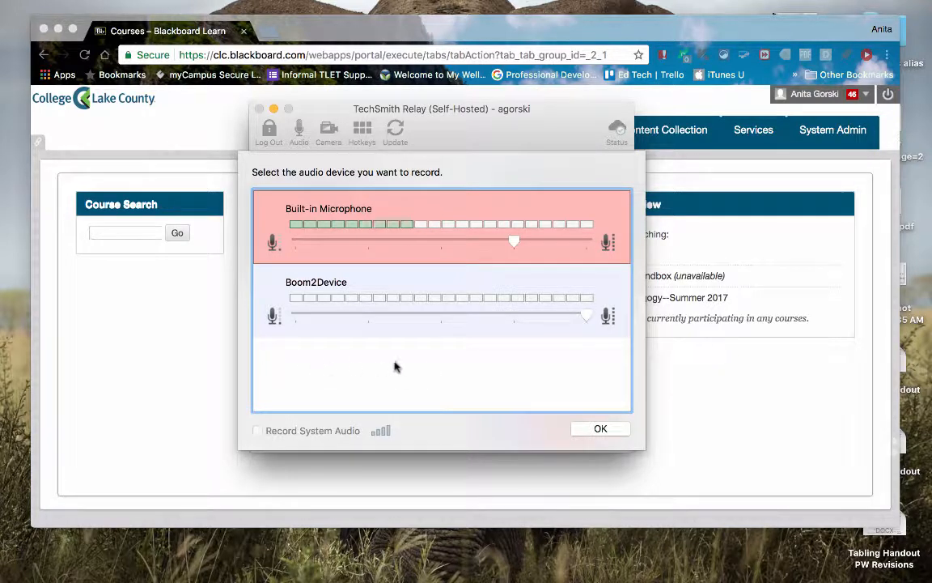
# Keep the built-in microphone, choose Do not record camera, and close Hotkeys unassigned
pyautogui.click(600, 428)
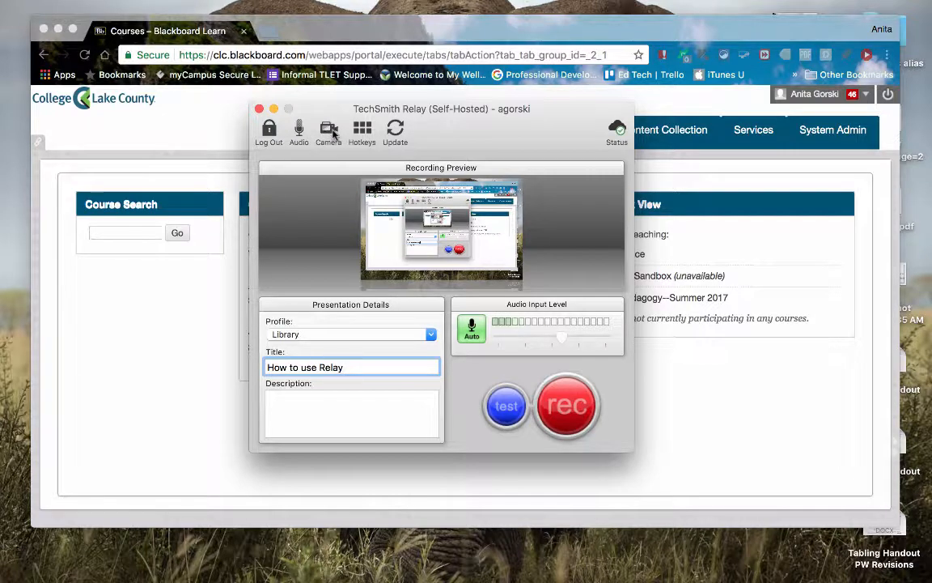
pyautogui.click(328, 129)
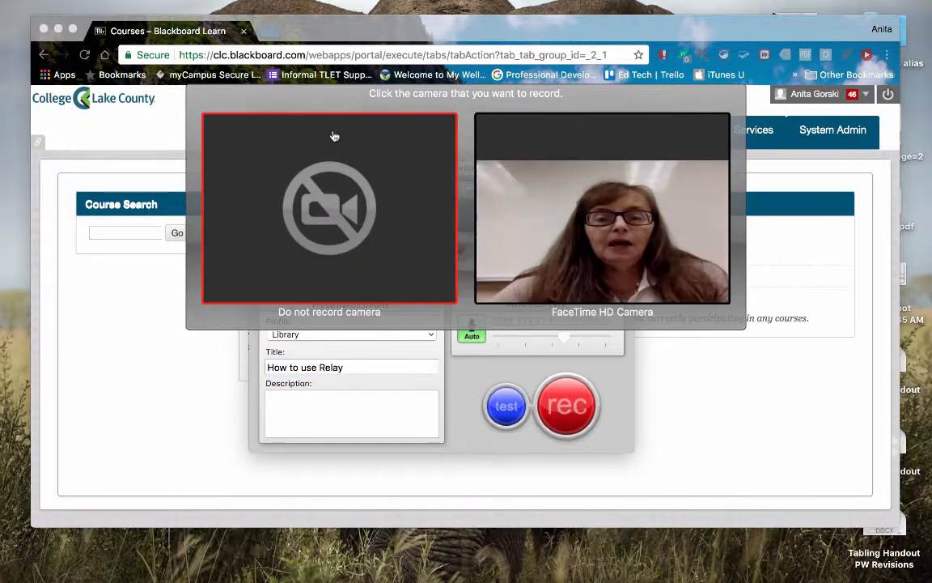
pyautogui.click(602, 214)
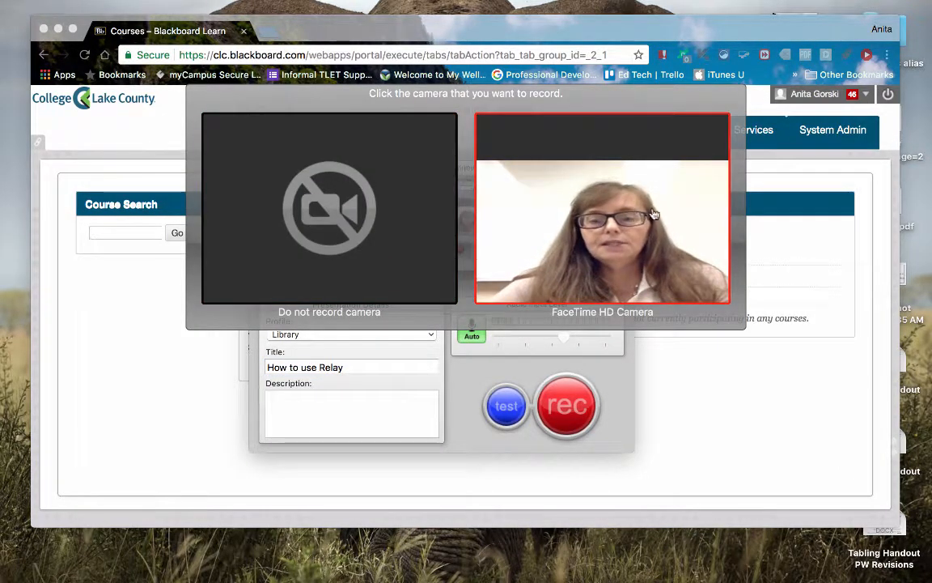
pyautogui.click(331, 225)
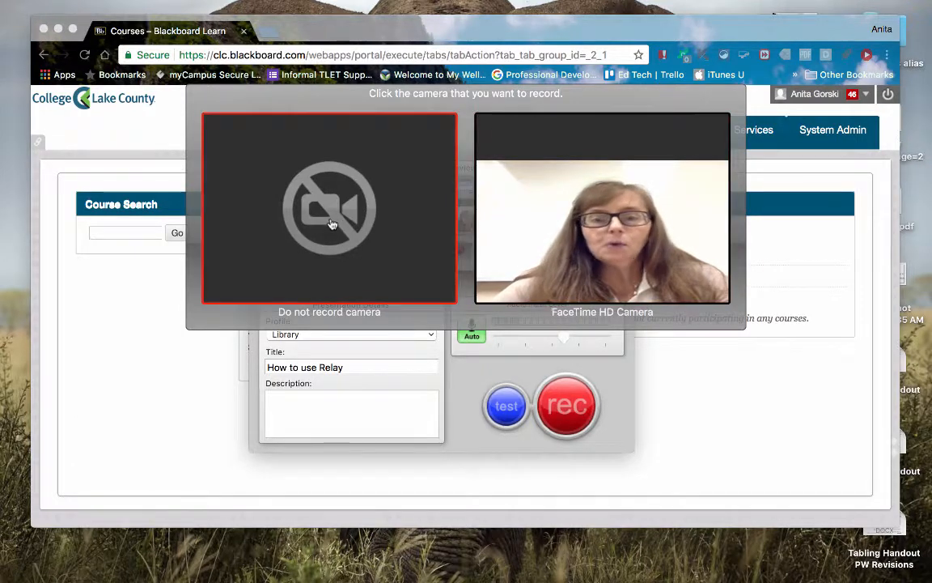
pyautogui.click(329, 208)
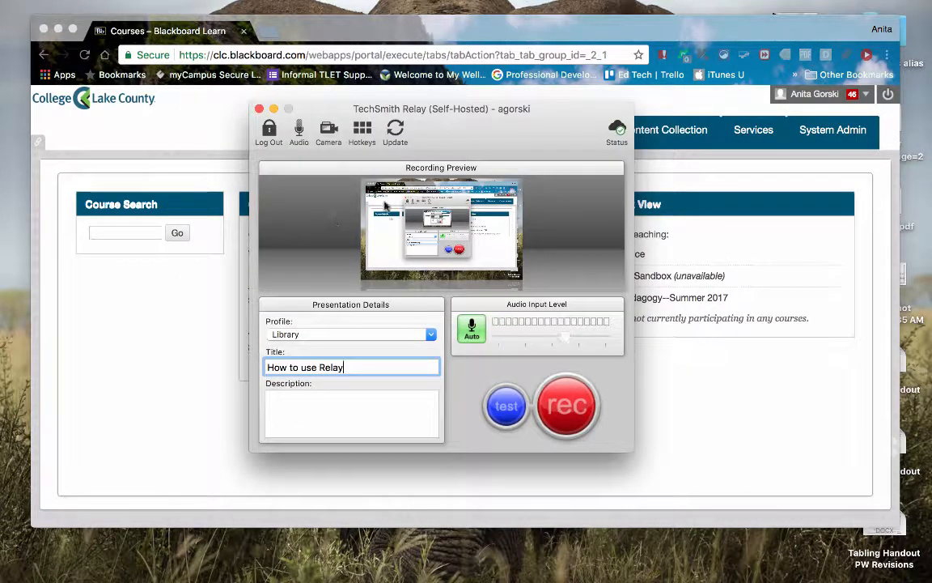
pyautogui.click(361, 129)
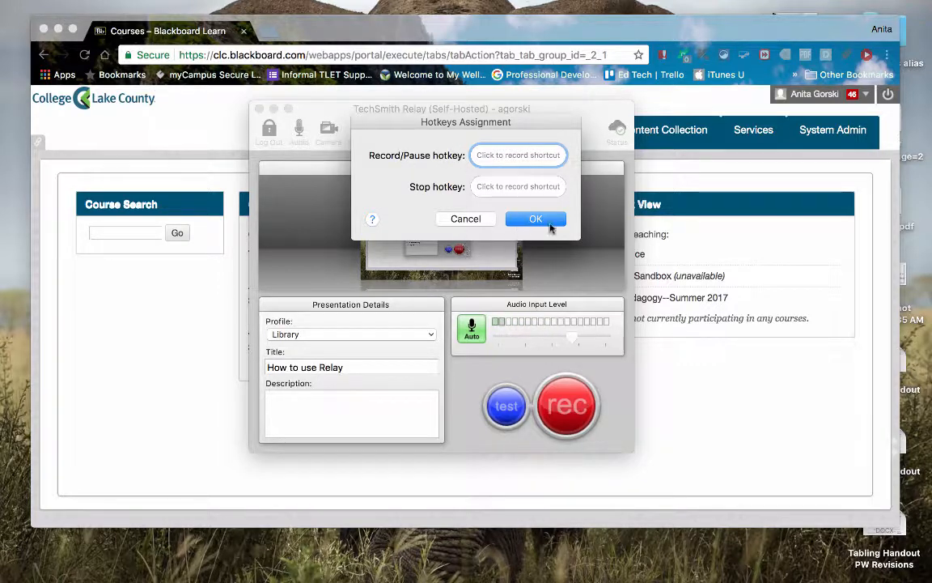
pyautogui.click(536, 218)
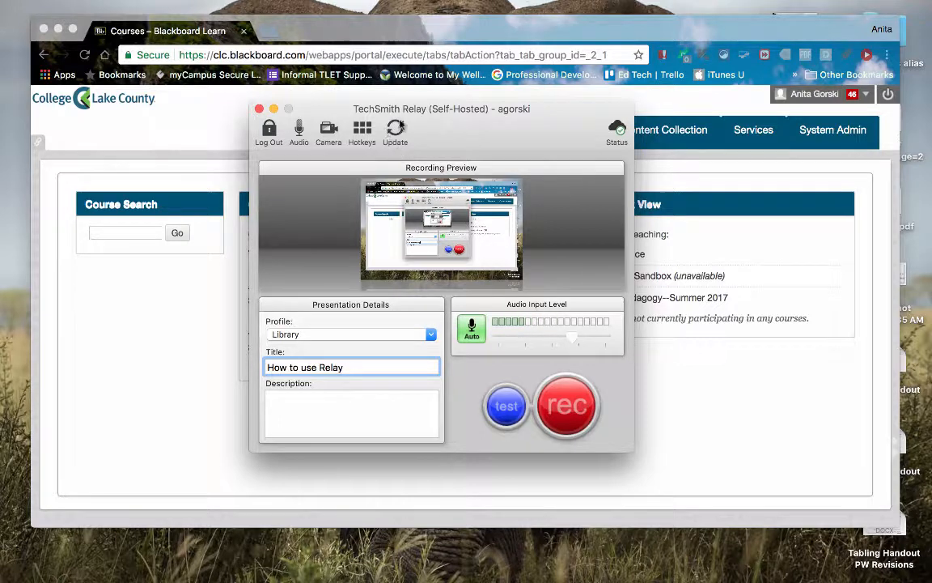
pyautogui.moveTo(395, 146)
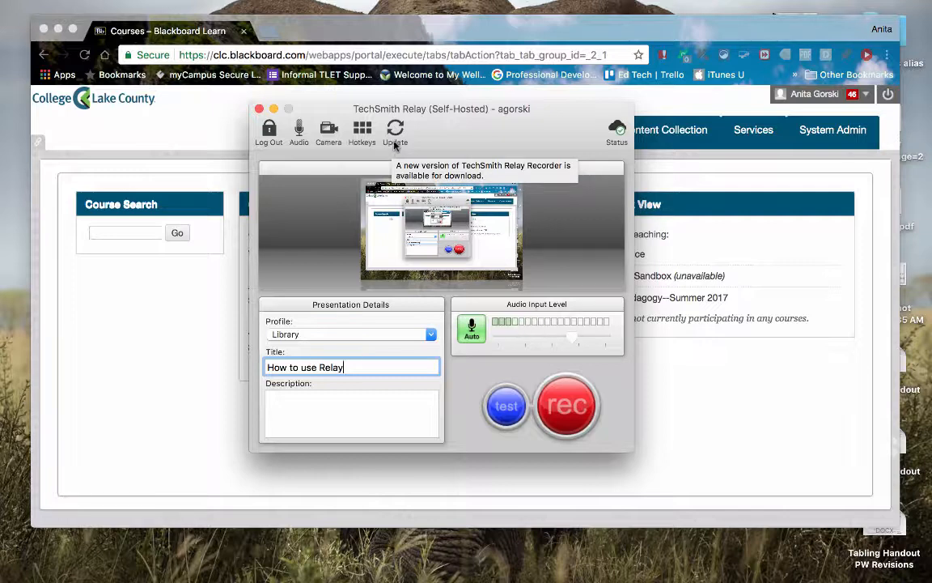
pyautogui.moveTo(456, 127)
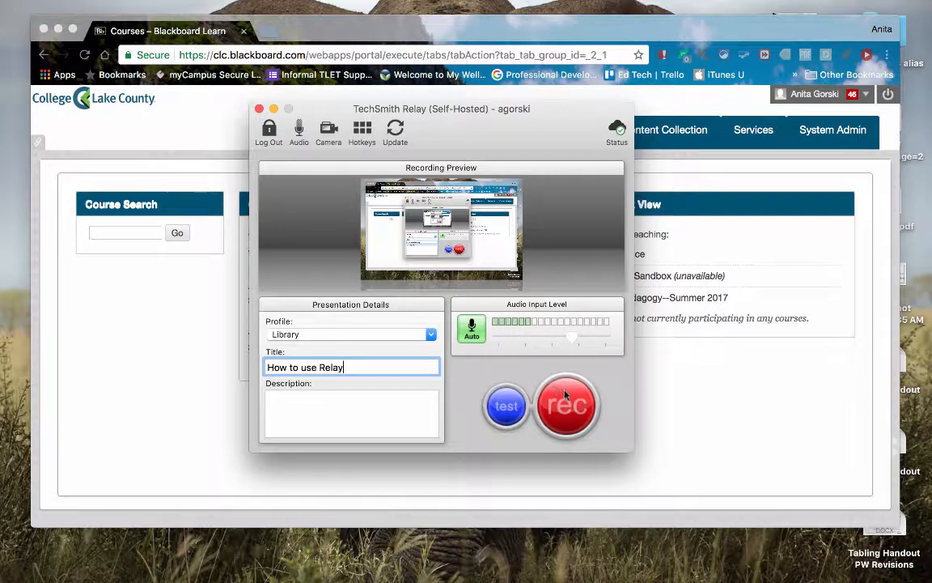
# Start recording, open the Online Pedagogy Sandbox course, and scroll to Customization
pyautogui.click(566, 404)
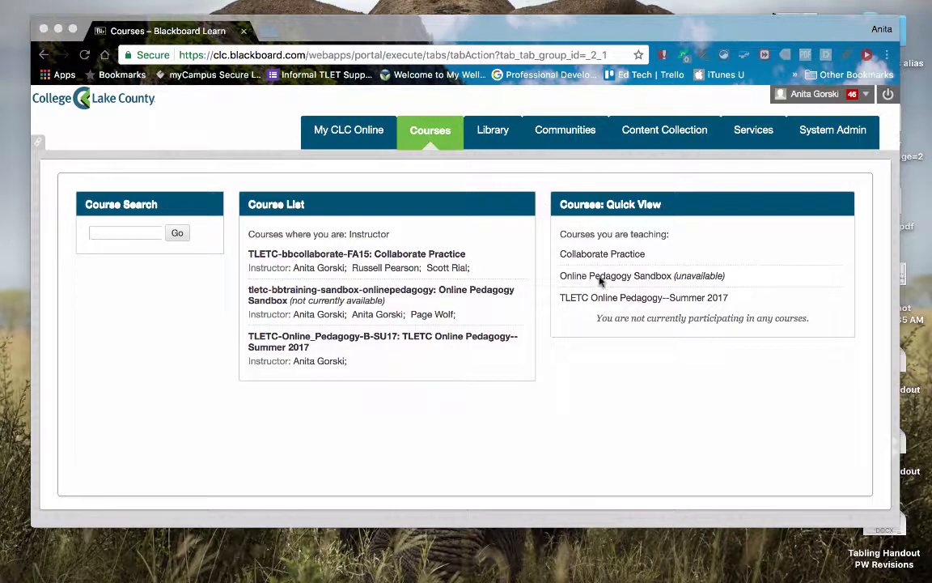
pyautogui.moveTo(631, 284)
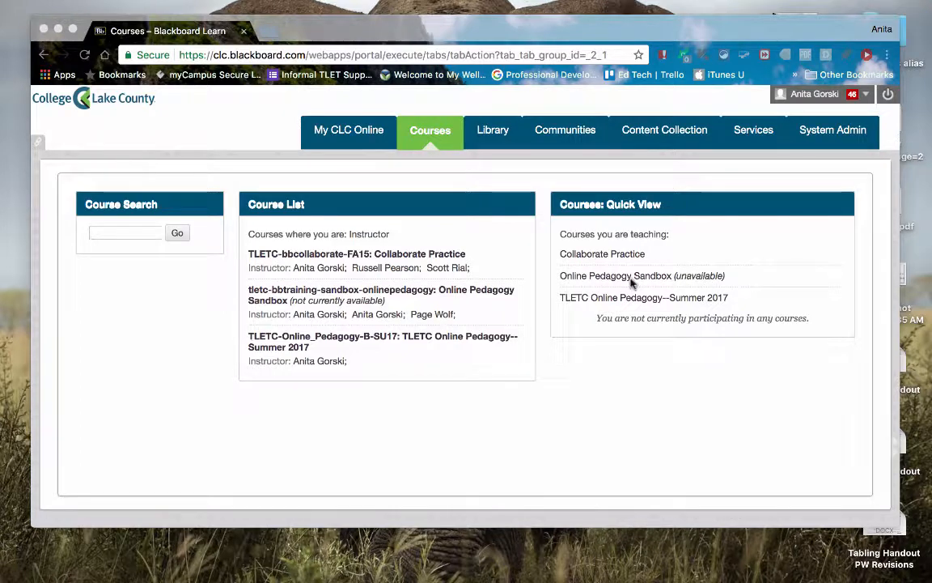
pyautogui.click(615, 275)
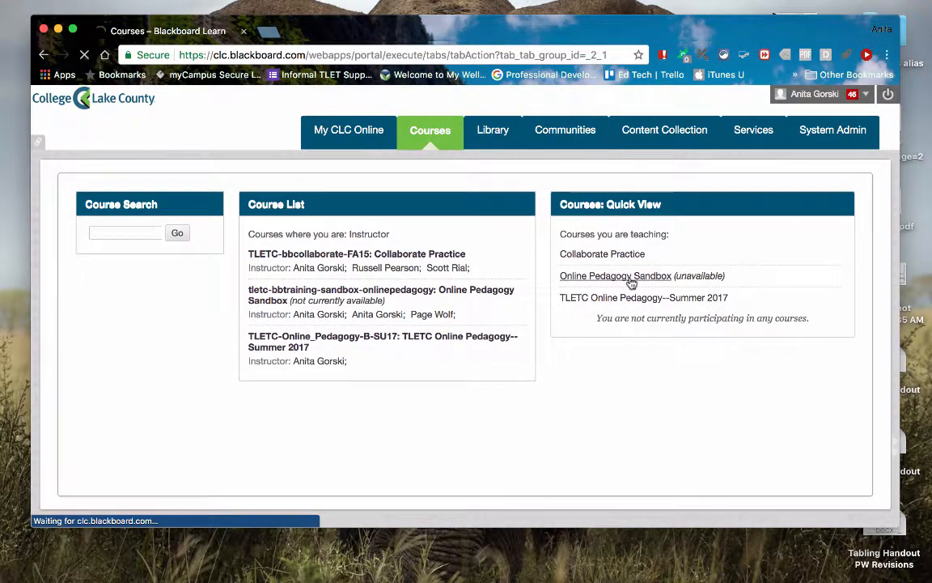
pyautogui.click(615, 276)
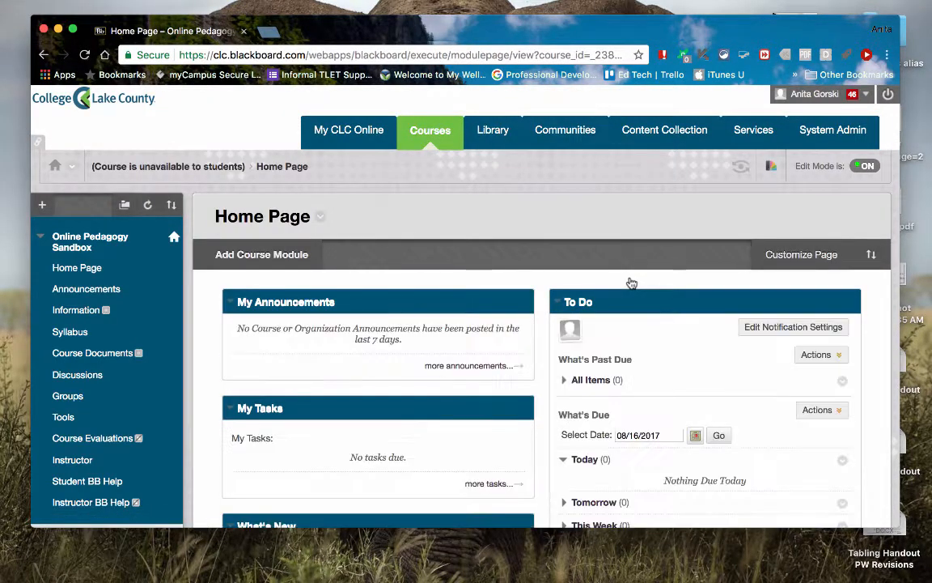
pyautogui.scroll(-3)
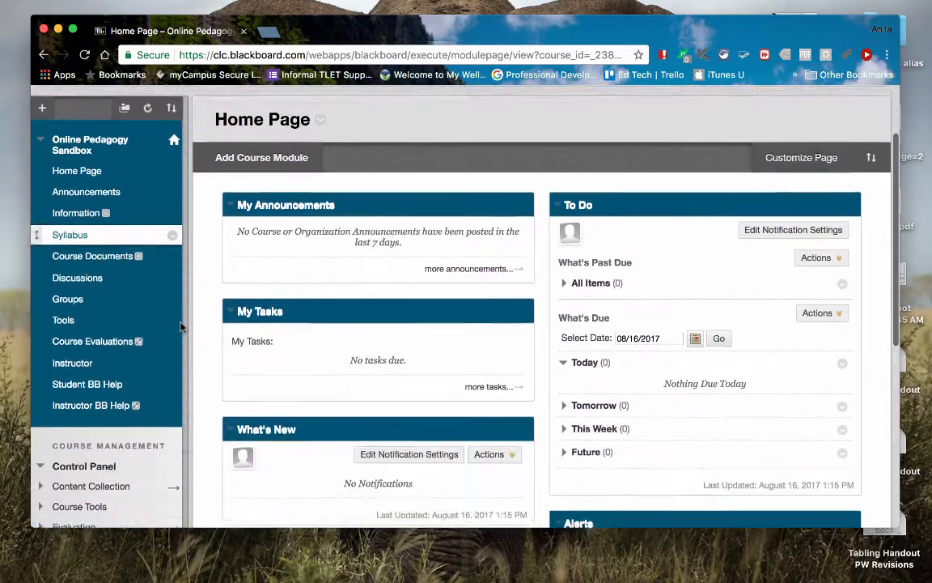
pyautogui.scroll(-3)
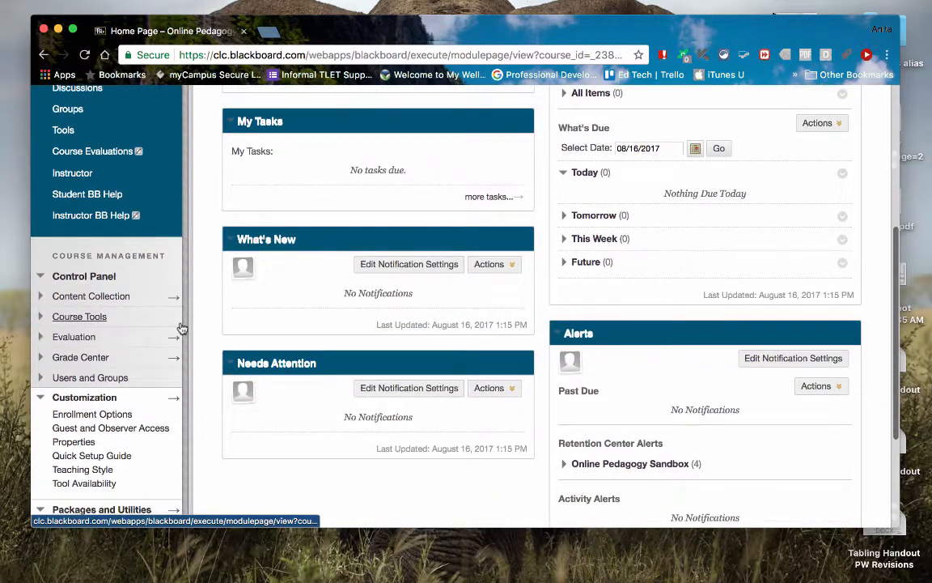
pyautogui.scroll(-3)
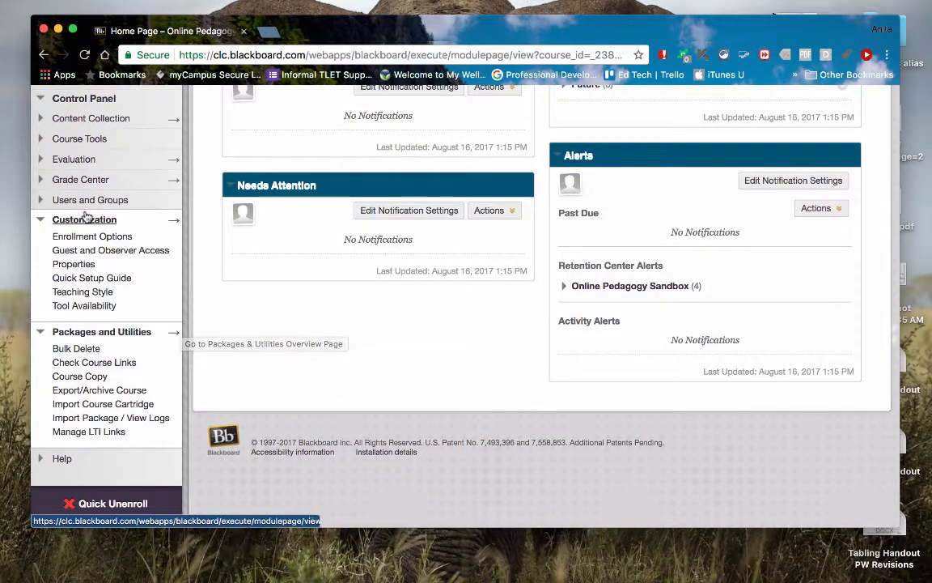
# In course Properties, set Make Course Available to Yes and submit
pyautogui.click(73, 264)
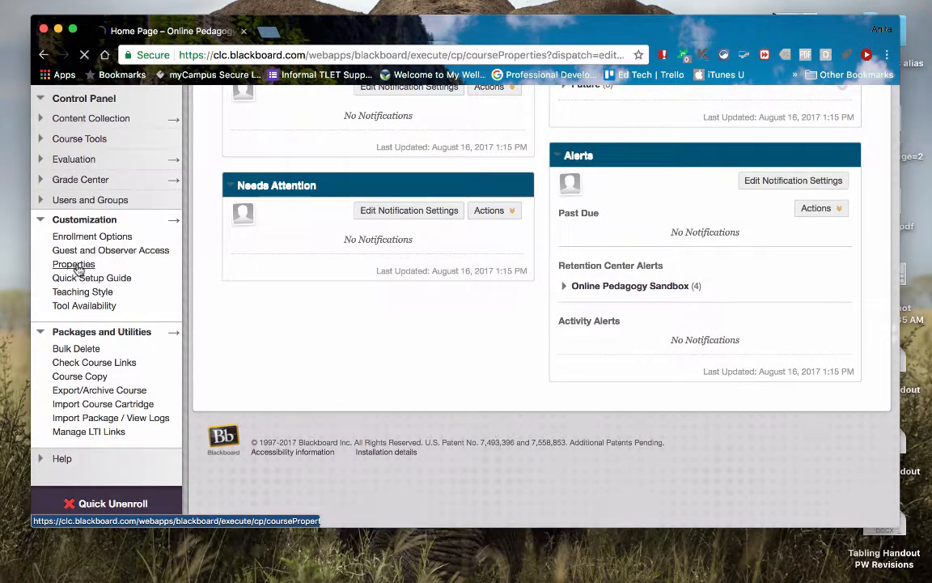
pyautogui.click(73, 264)
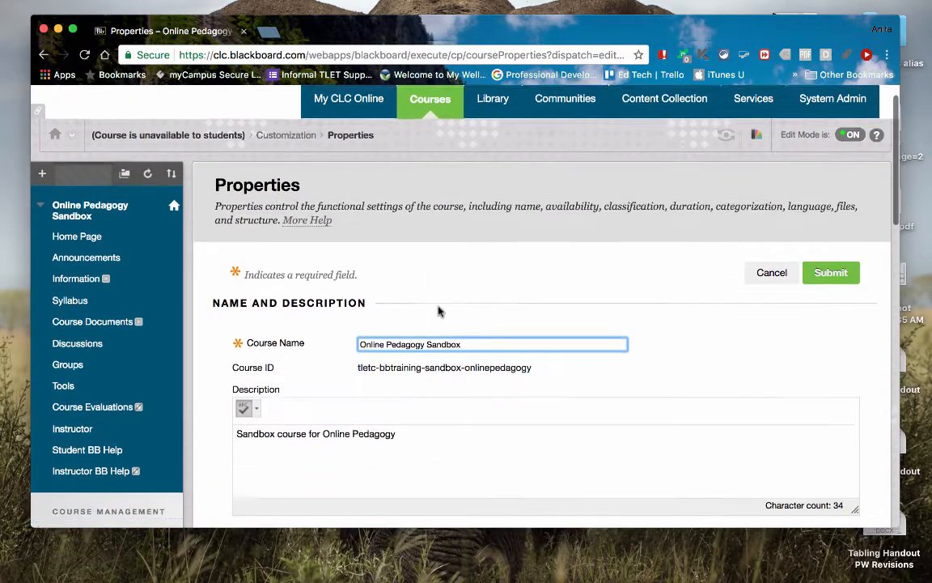
pyautogui.scroll(-3)
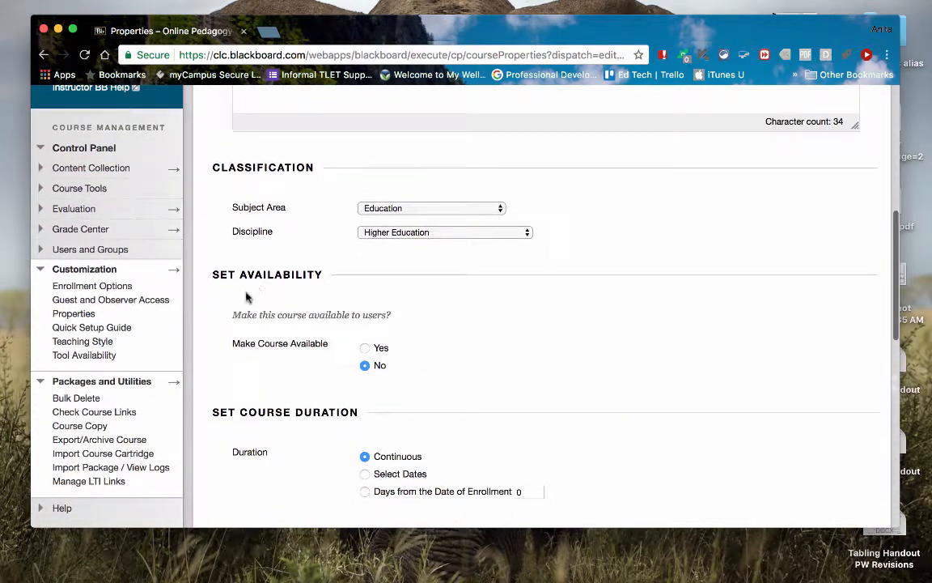
pyautogui.moveTo(368, 351)
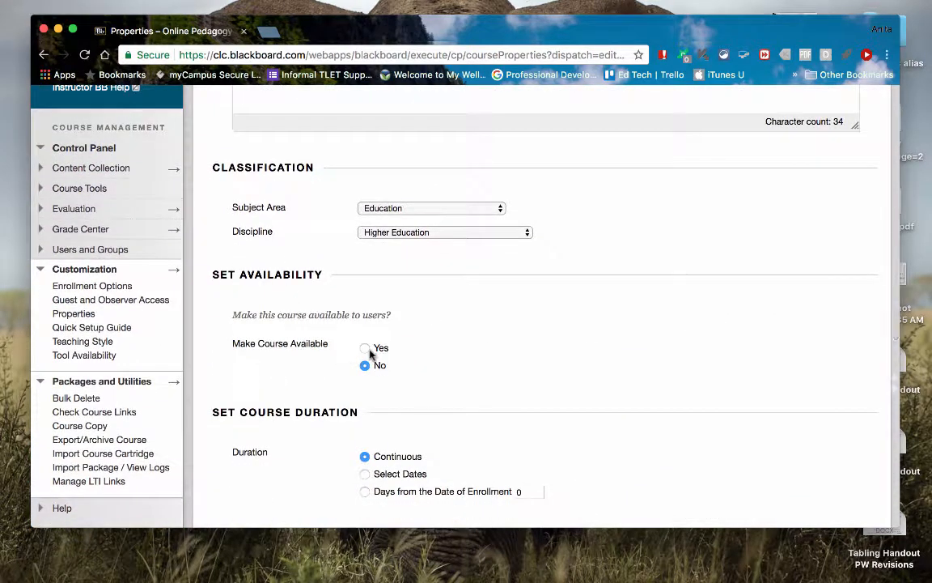
pyautogui.click(364, 348)
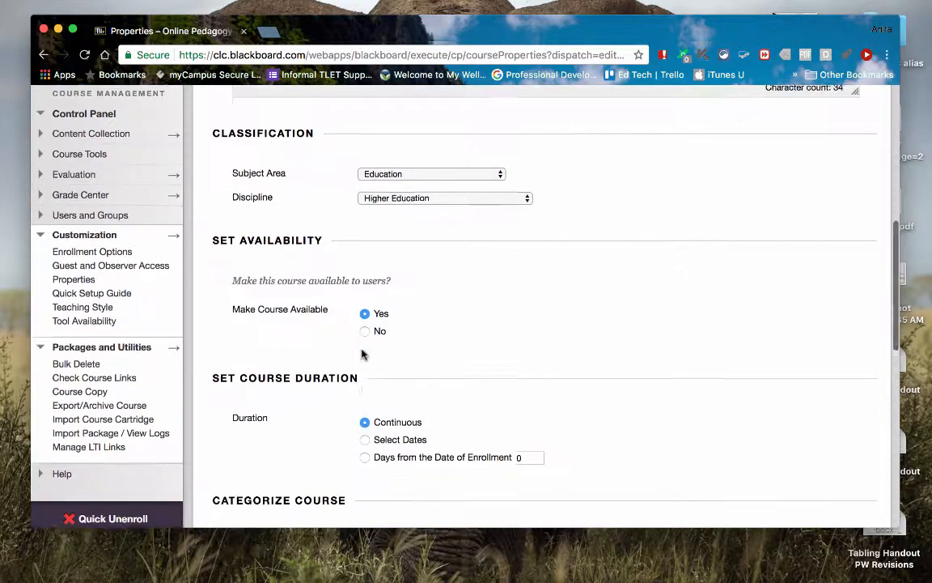
pyautogui.scroll(-3)
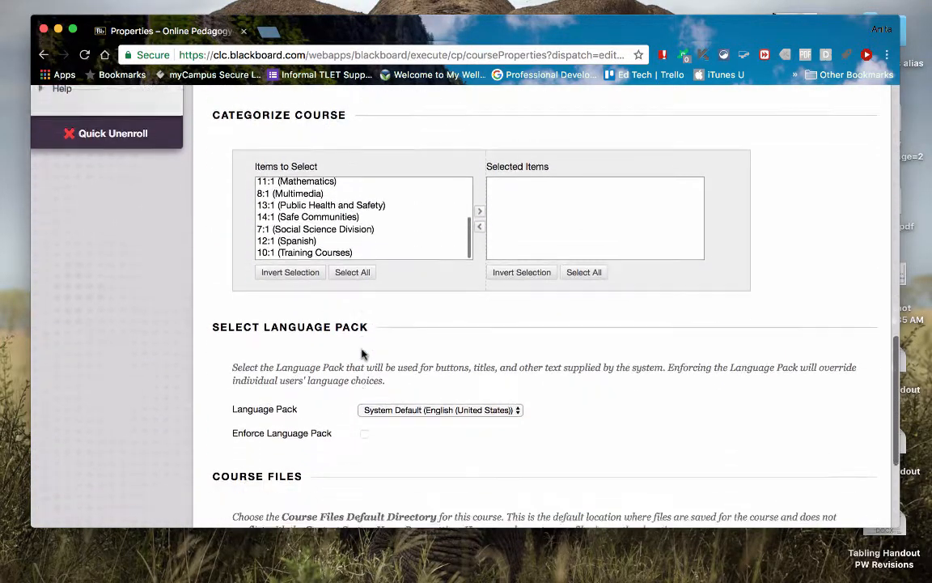
pyautogui.scroll(-3)
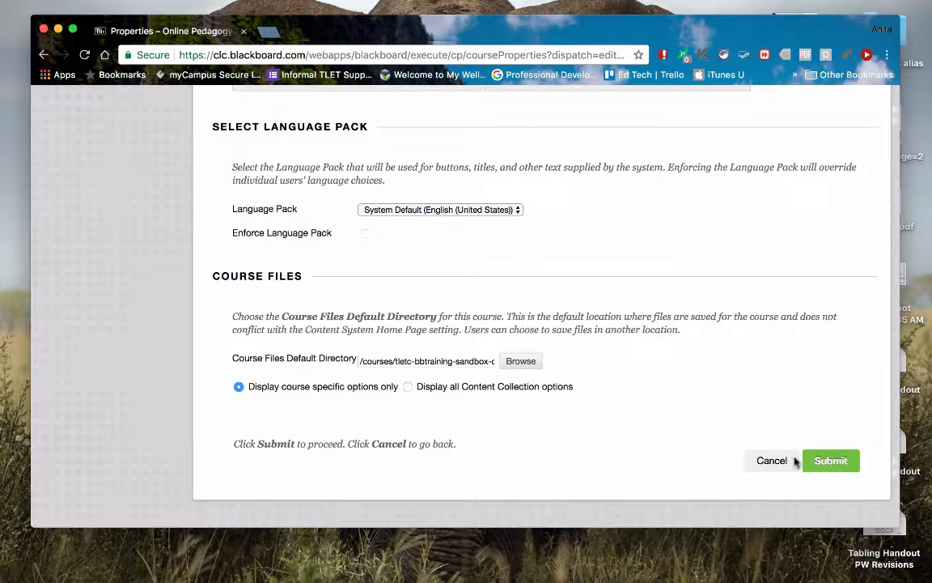
pyautogui.click(830, 460)
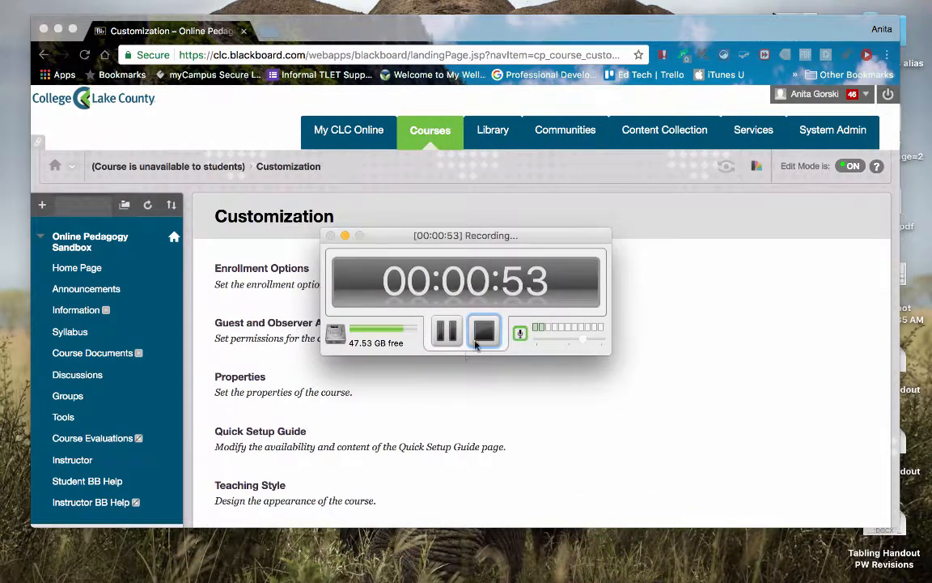
pyautogui.moveTo(487, 338)
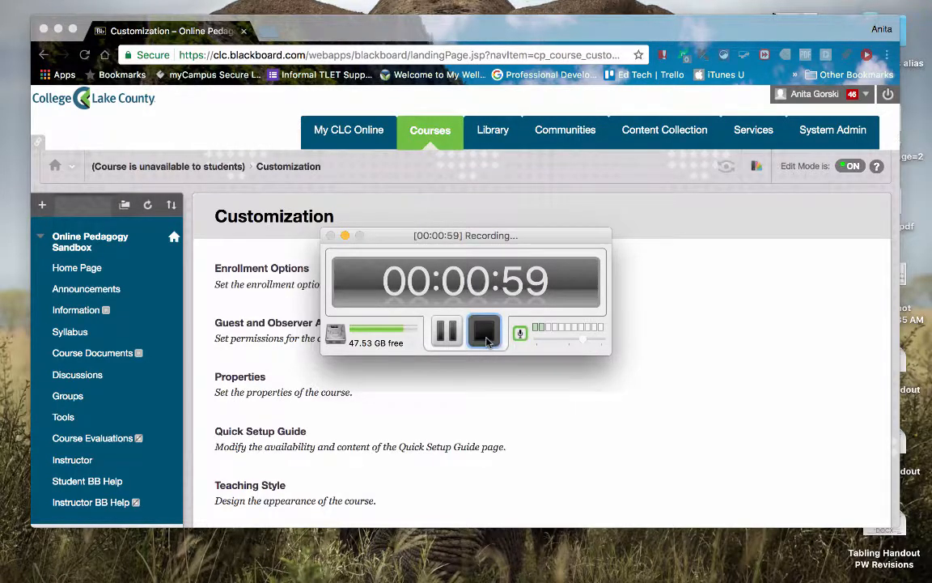
# Stop the Relay recording at 59 seconds
pyautogui.click(483, 330)
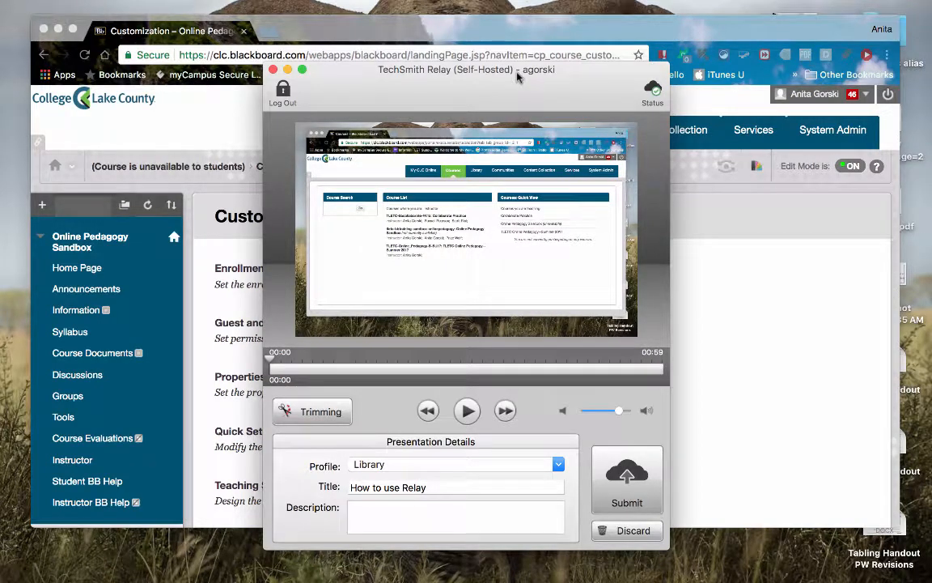
# Move the review window up and scrub the playhead from 00:00 to 00:59
pyautogui.moveTo(518, 69); pyautogui.dragTo(396, 25)
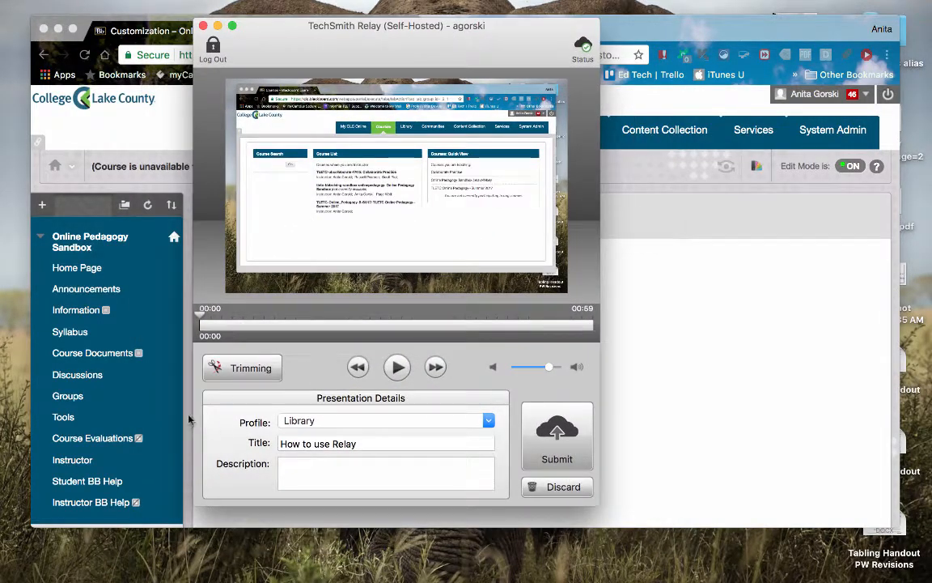
pyautogui.moveTo(242, 378)
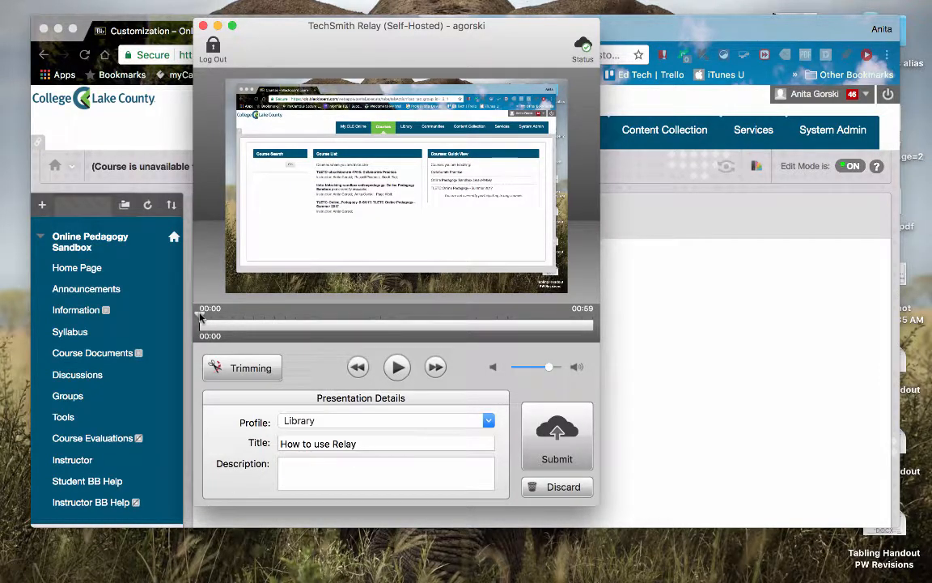
pyautogui.moveTo(201, 323); pyautogui.dragTo(213, 324)
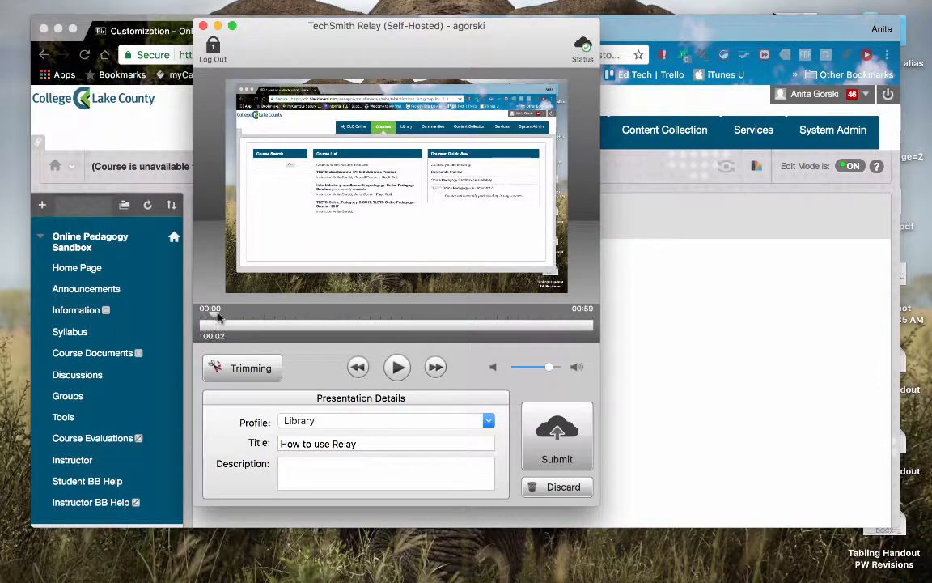
pyautogui.moveTo(214, 324); pyautogui.dragTo(241, 323)
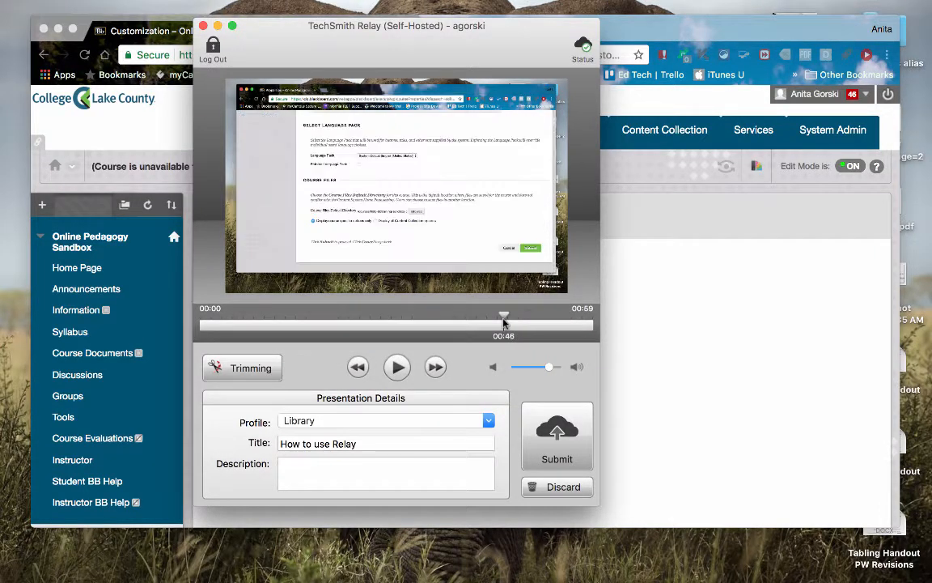
pyautogui.moveTo(504, 323); pyautogui.dragTo(581, 324)
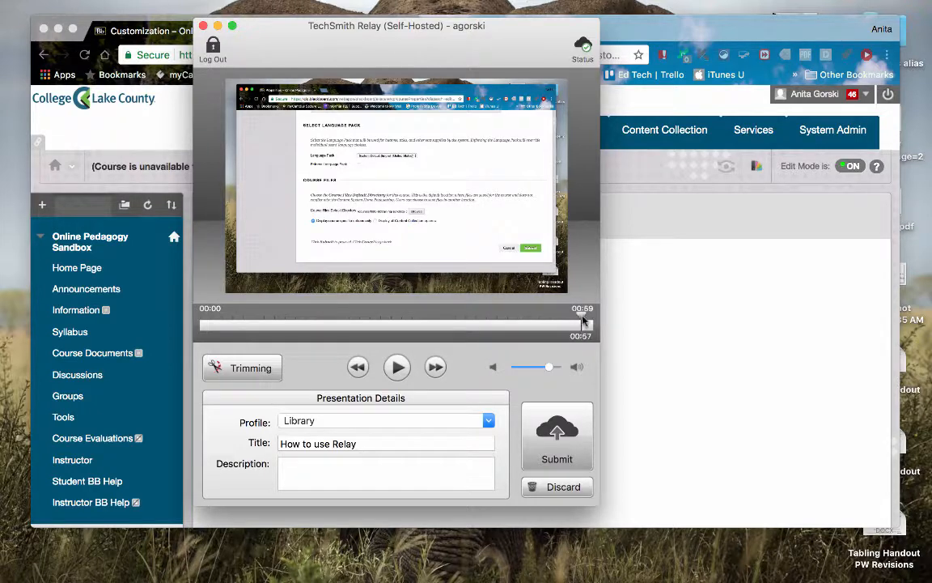
pyautogui.moveTo(587, 322); pyautogui.dragTo(562, 322)
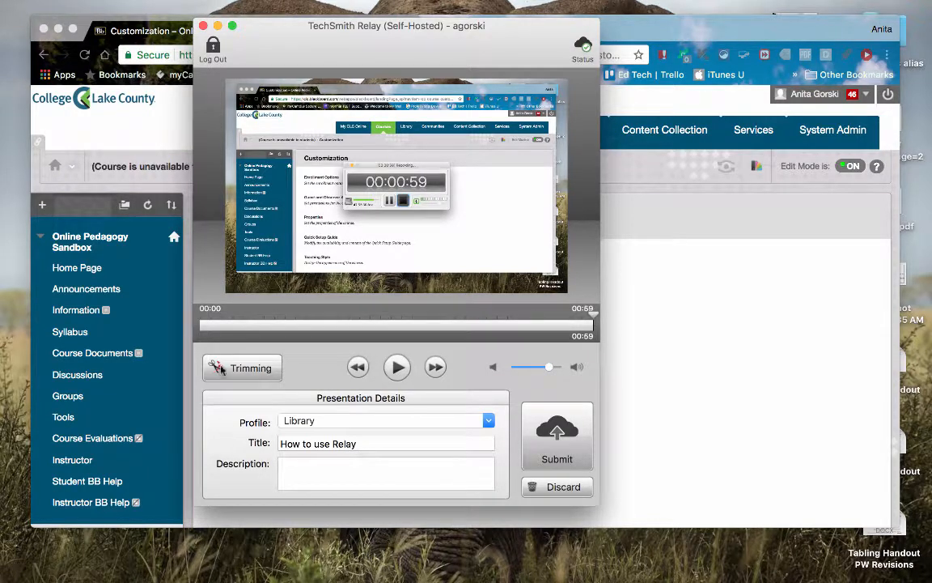
pyautogui.moveTo(250, 367)
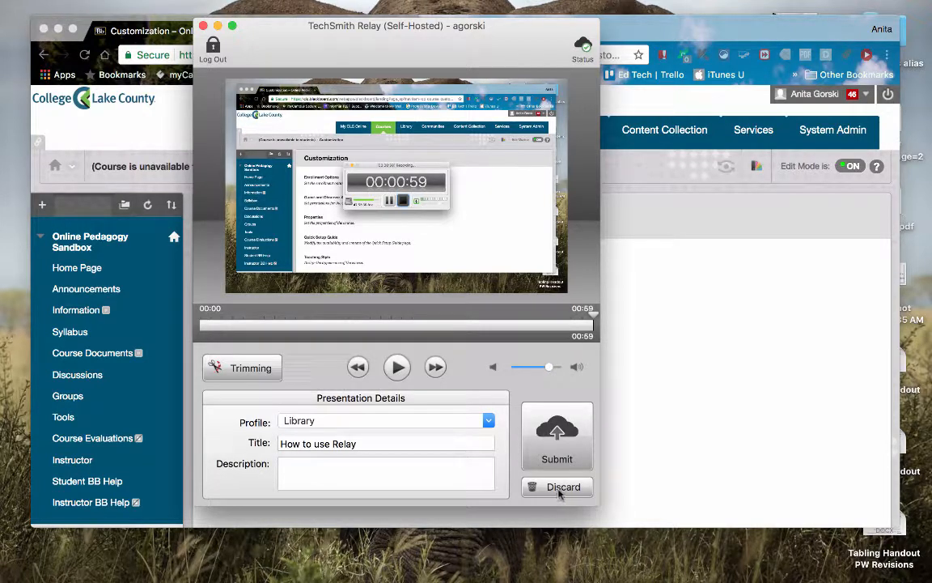
pyautogui.moveTo(559, 492)
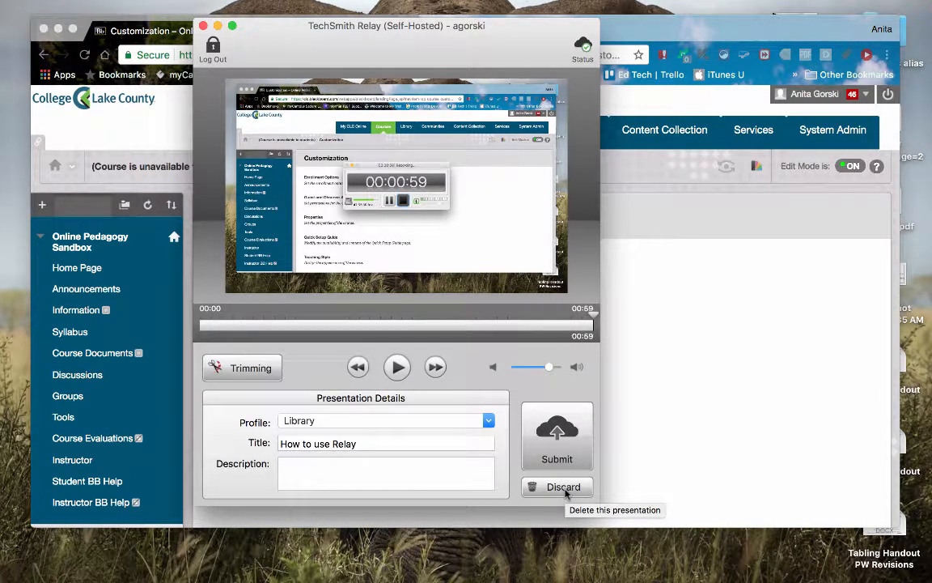
pyautogui.moveTo(557, 449)
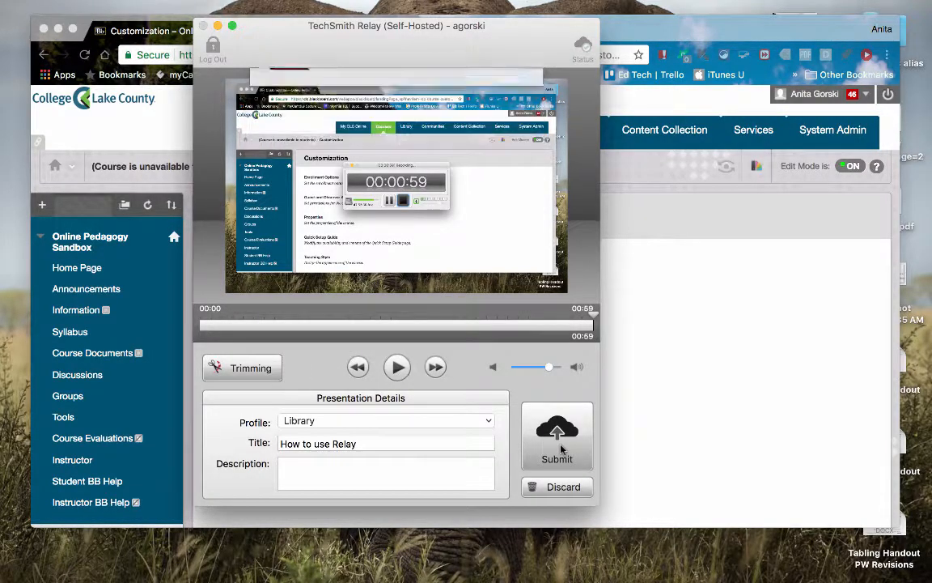
# Submit 'How to use Relay' to the server and dismiss the success notice
pyautogui.click(556, 435)
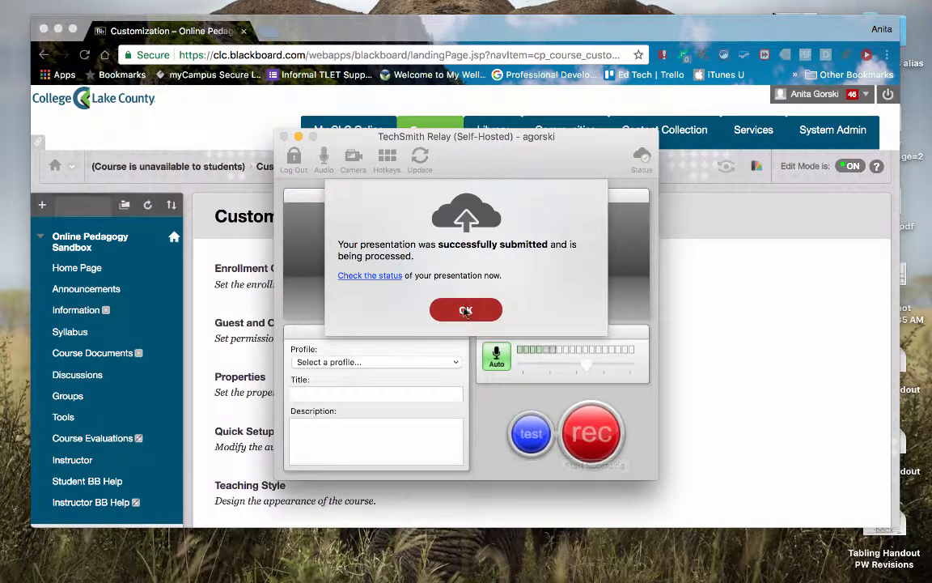
pyautogui.click(466, 309)
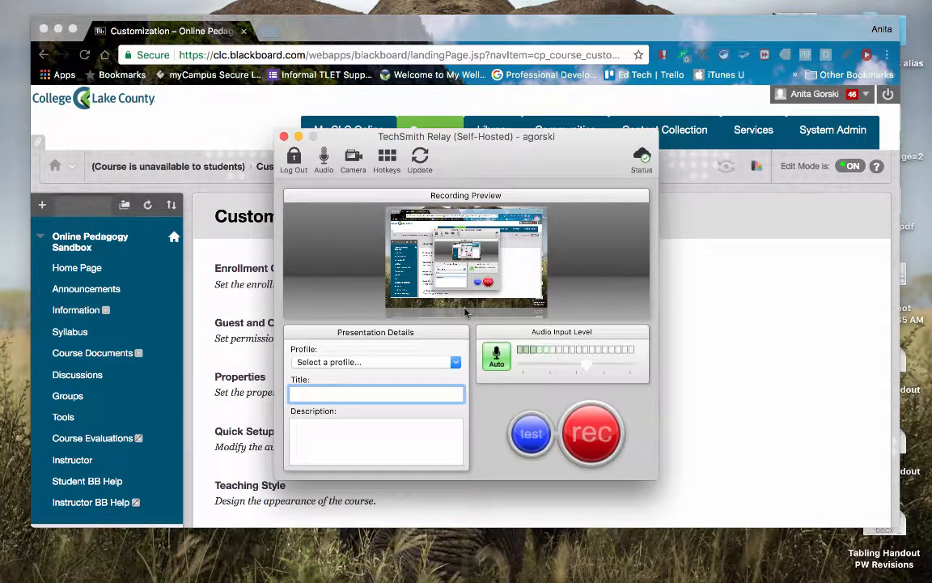